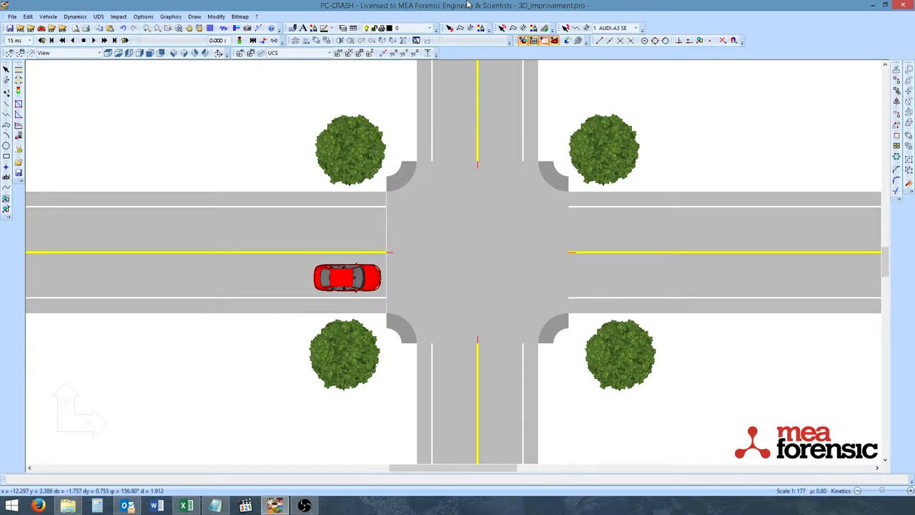
pyautogui.moveTo(397, 248)
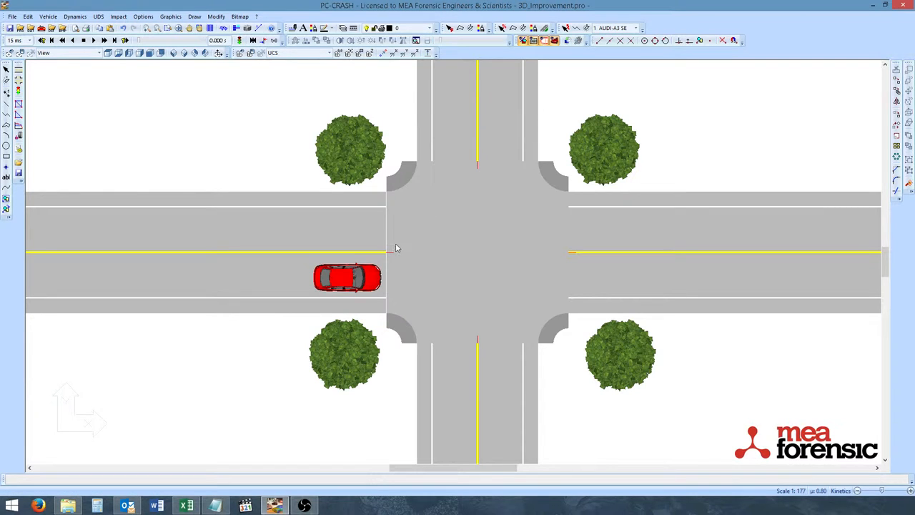
pyautogui.moveTo(586, 165)
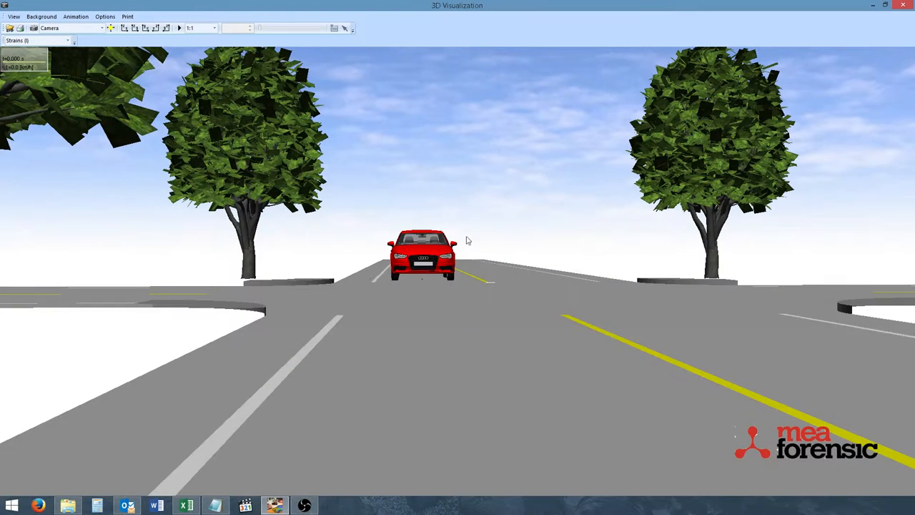
# - Save the current camera view of the red car as 'Front View'
pyautogui.click(13, 16)
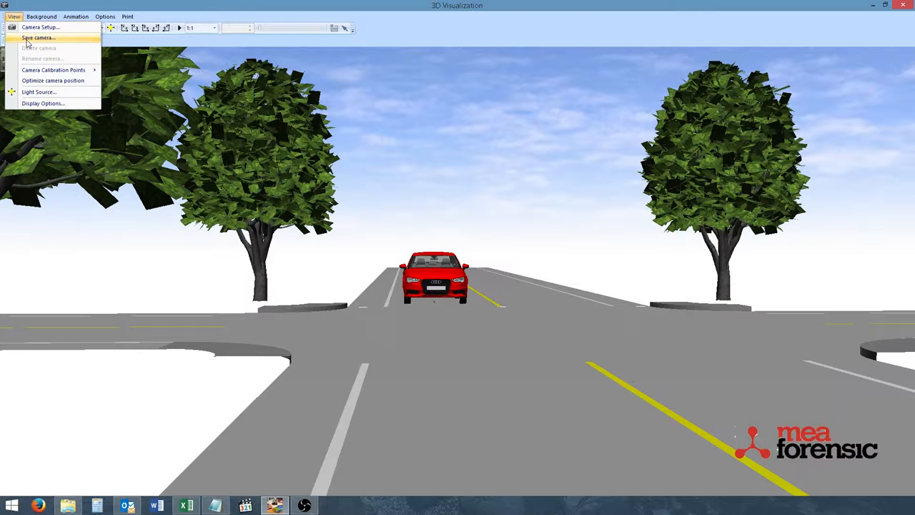
pyautogui.moveTo(18, 40)
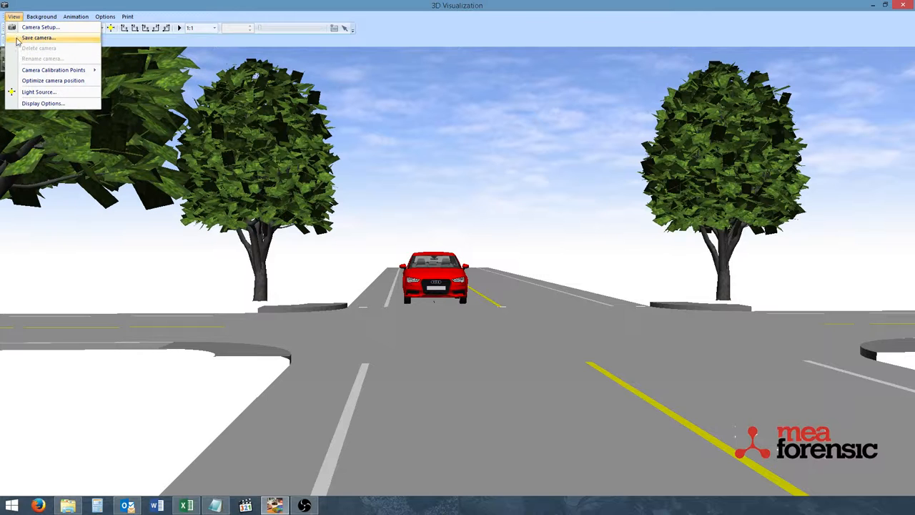
pyautogui.click(38, 38)
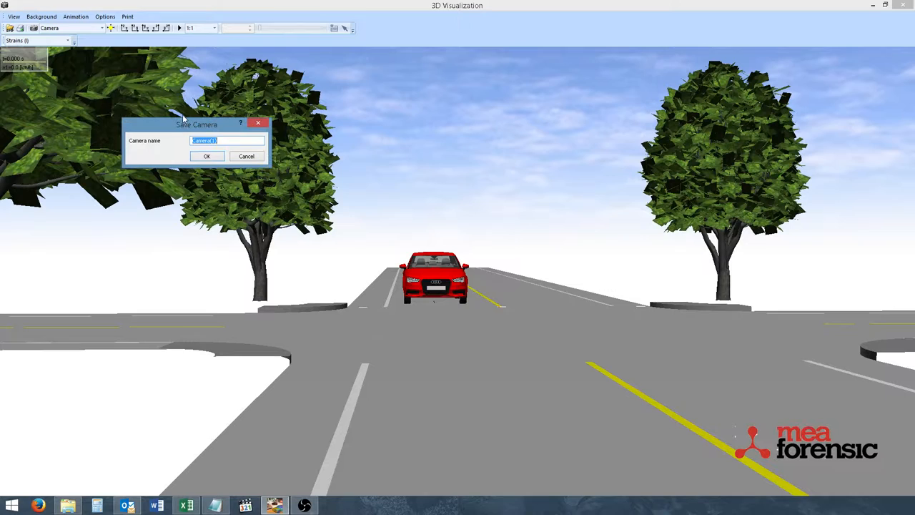
pyautogui.moveTo(80, 148)
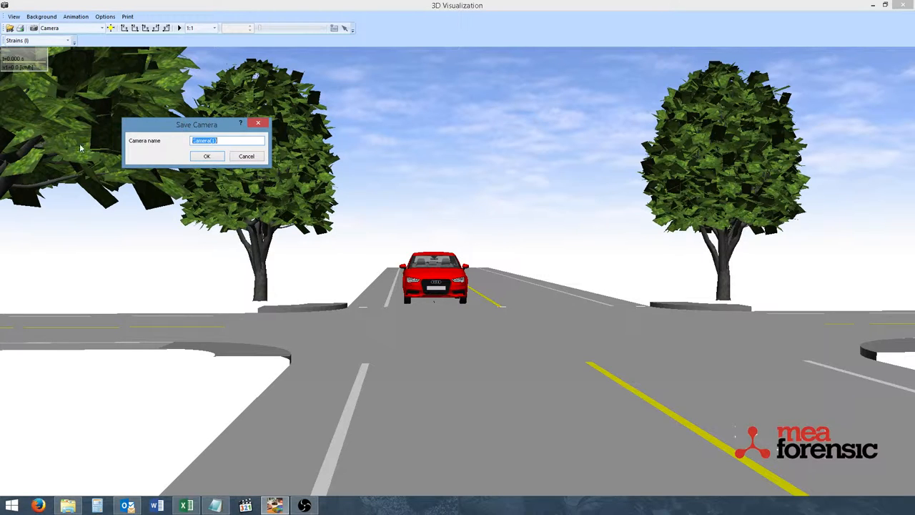
pyautogui.write('Fri')
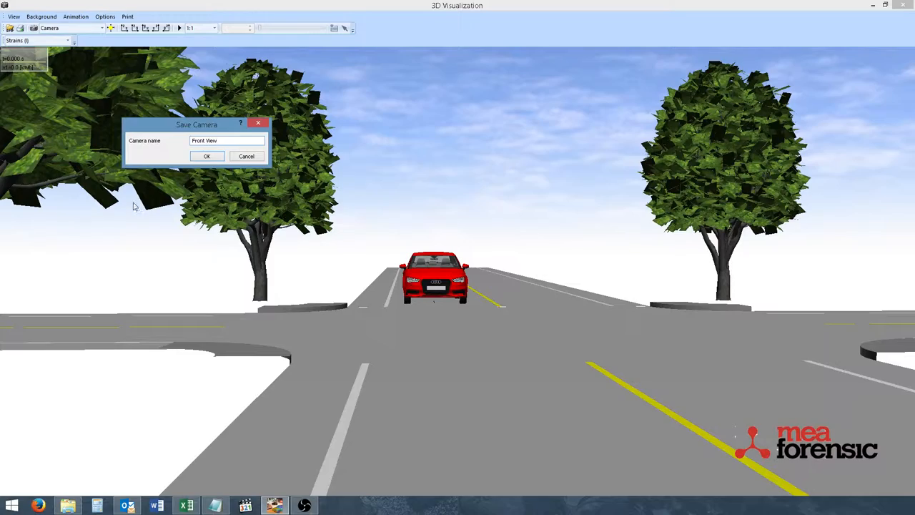
pyautogui.click(207, 156)
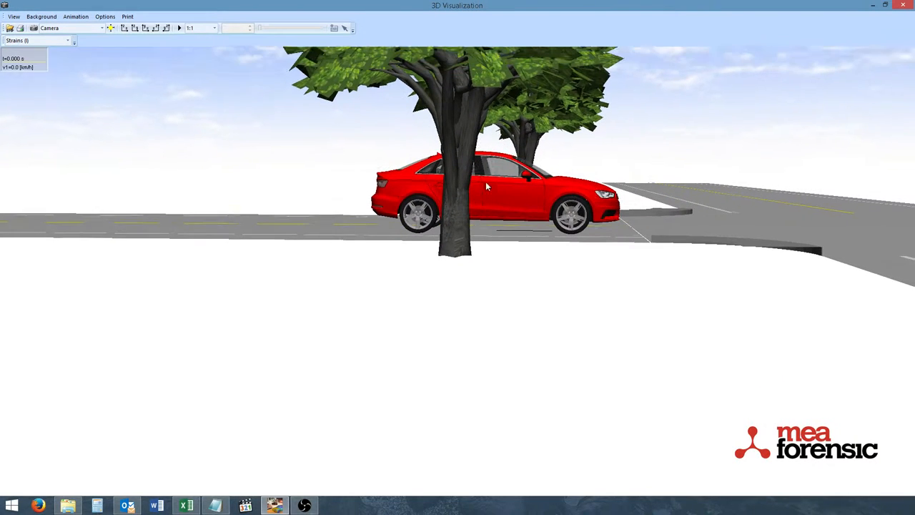
# - Save additional camera views of the car from the side and rear
pyautogui.click(14, 16)
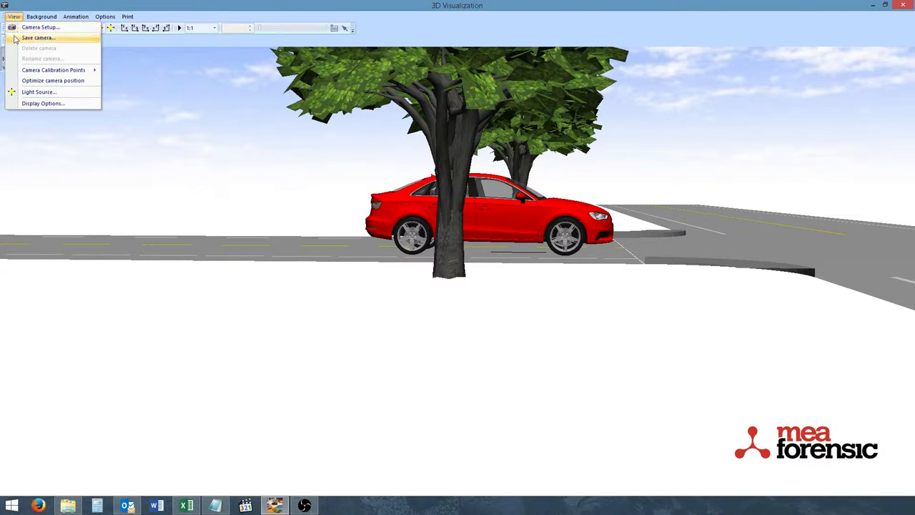
pyautogui.click(38, 37)
pyautogui.write('Rea')
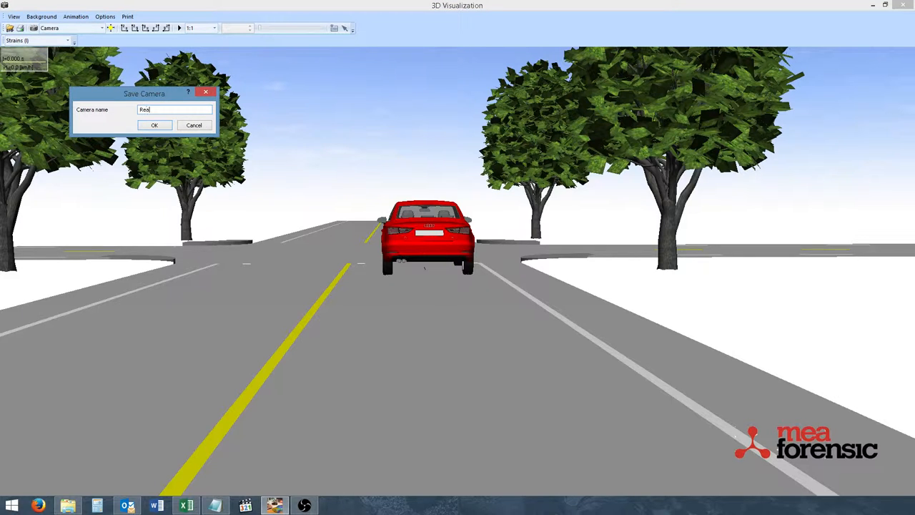
pyautogui.click(154, 124)
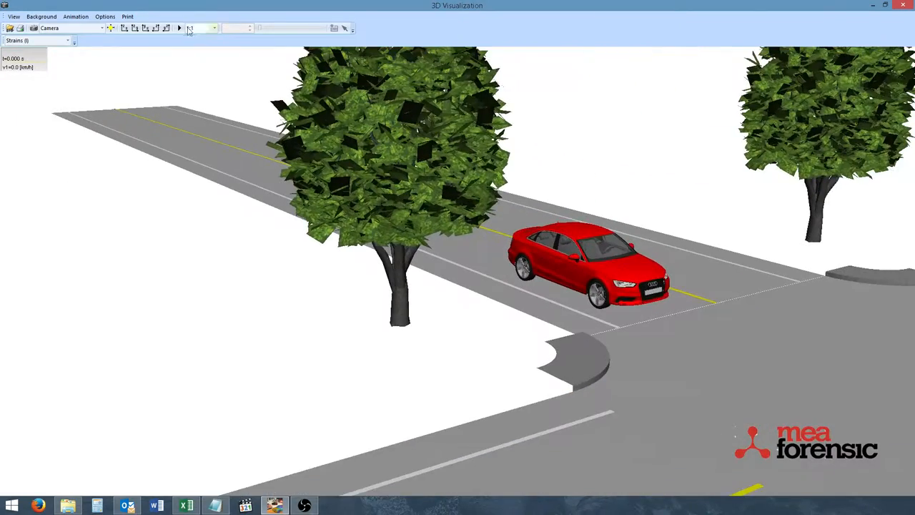
# - Switch the 3D view to the saved Rear View camera, then to Right View
pyautogui.click(73, 40)
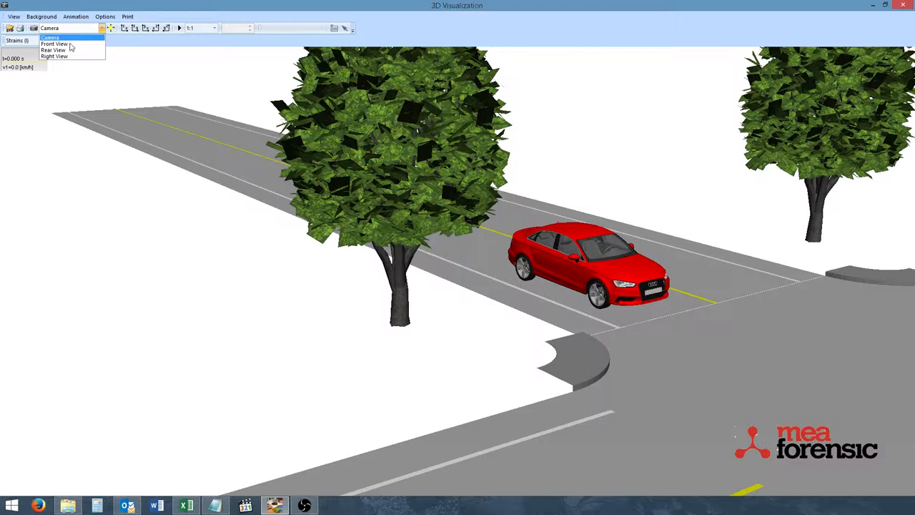
pyautogui.click(54, 44)
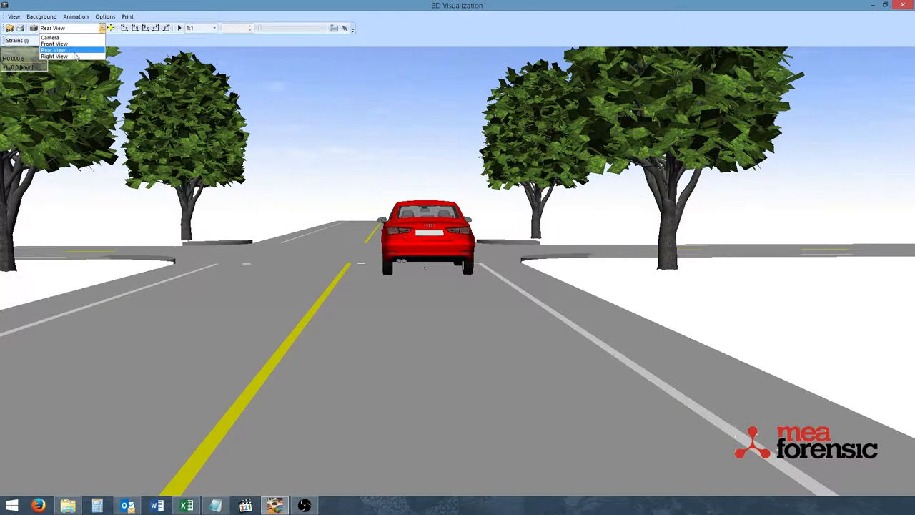
pyautogui.click(55, 56)
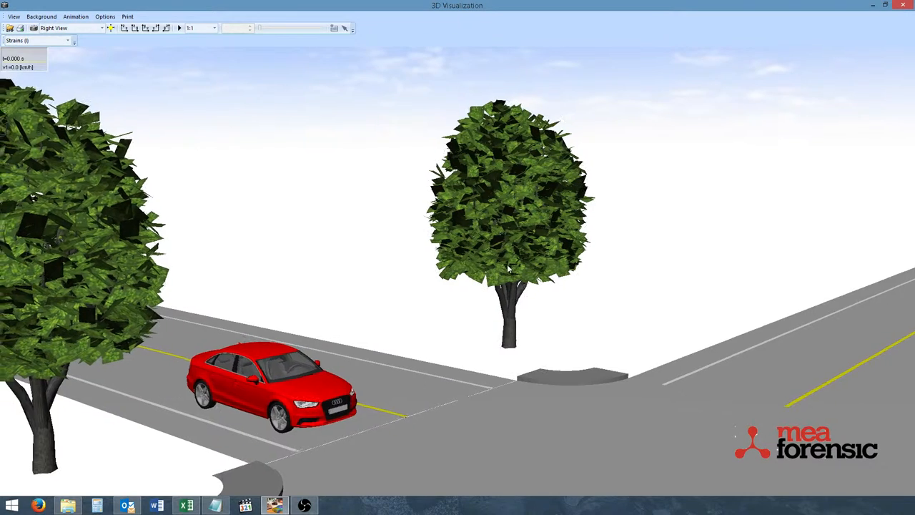
# - Activate object scaling and select the tree at the intersection corner
pyautogui.click(105, 16)
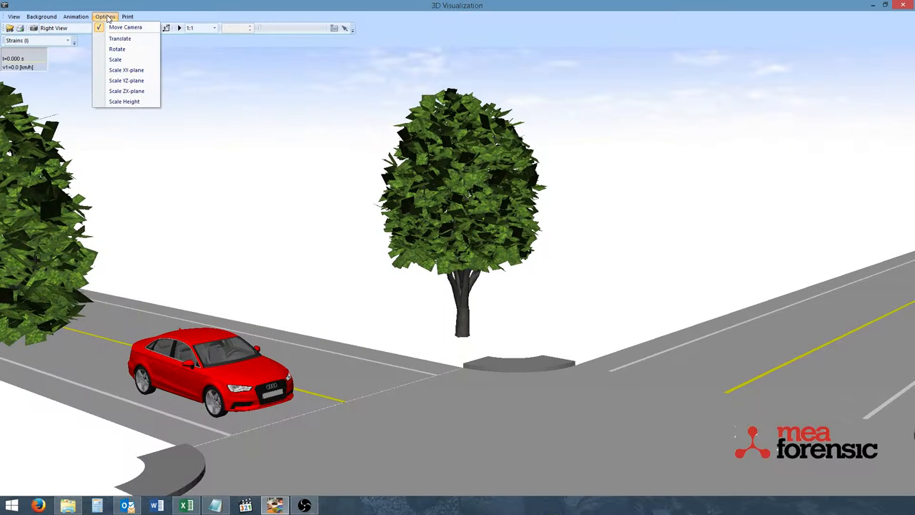
pyautogui.moveTo(115, 59)
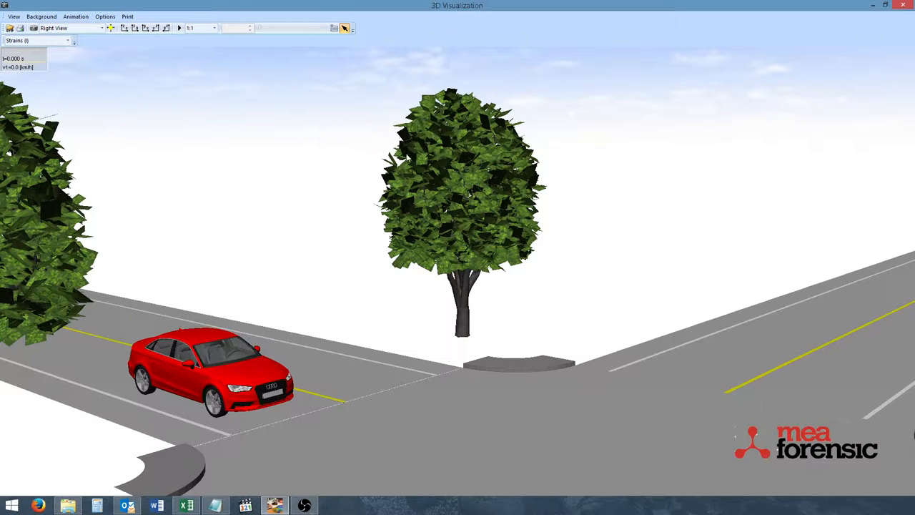
pyautogui.click(458, 186)
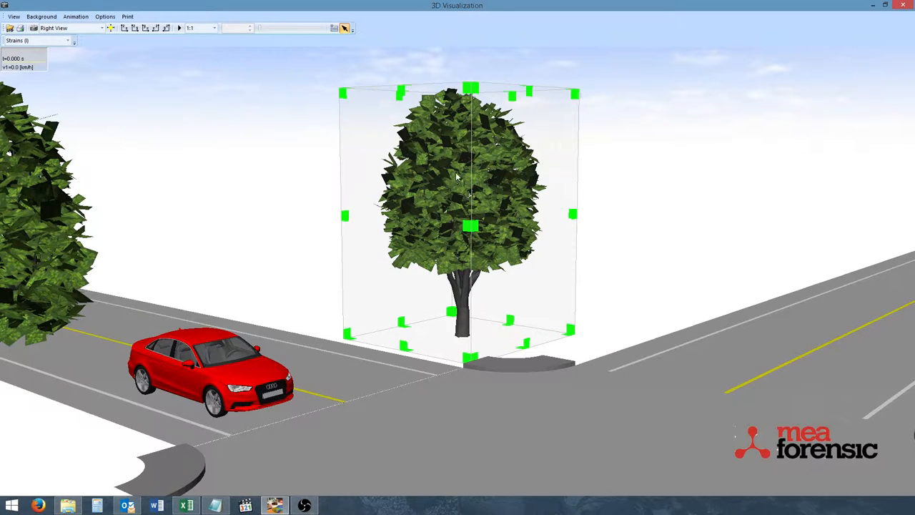
pyautogui.moveTo(331, 94)
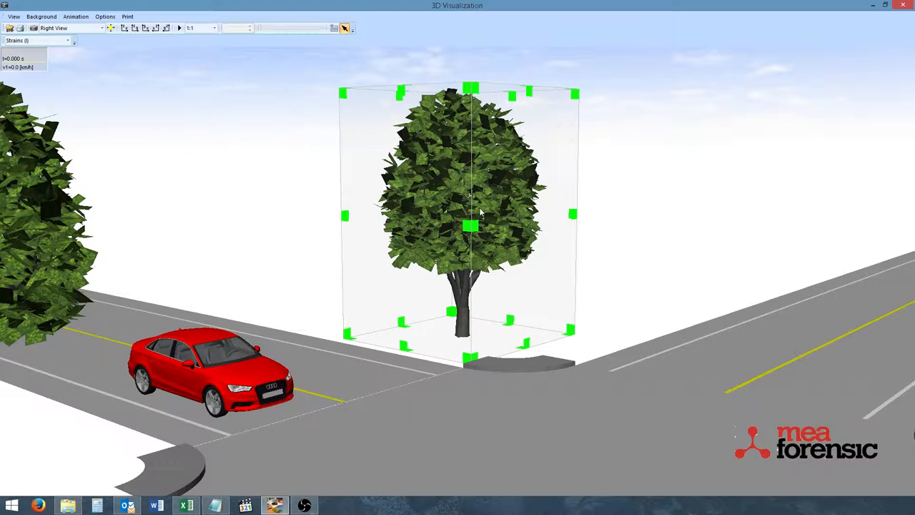
pyautogui.moveTo(580, 263)
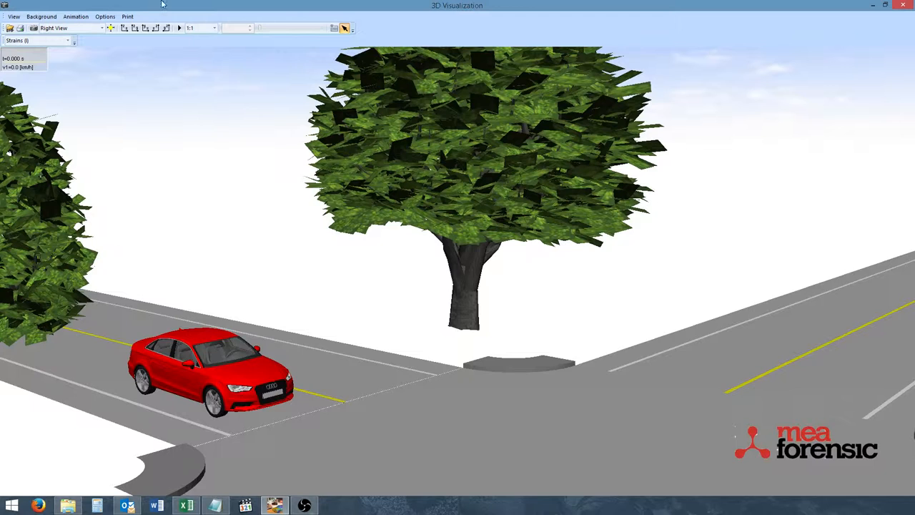
pyautogui.moveTo(352, 24)
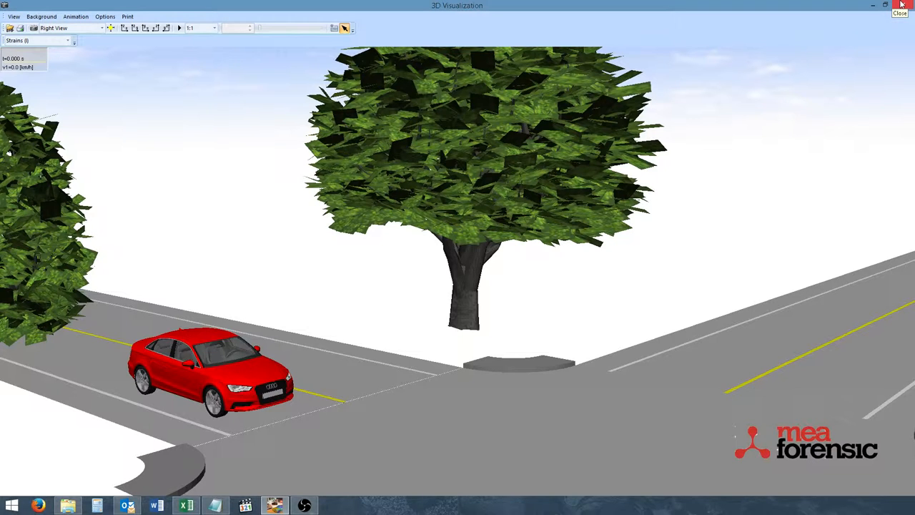
pyautogui.moveTo(873, 6)
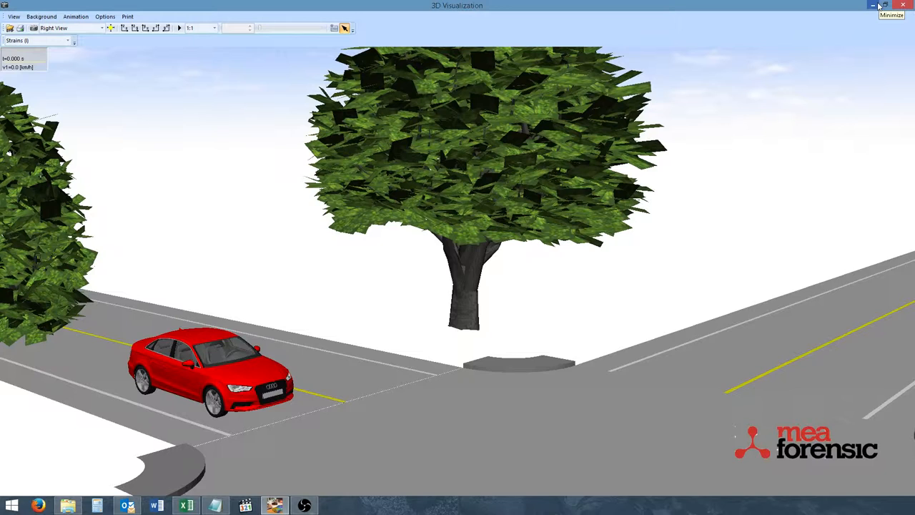
pyautogui.moveTo(879, 6)
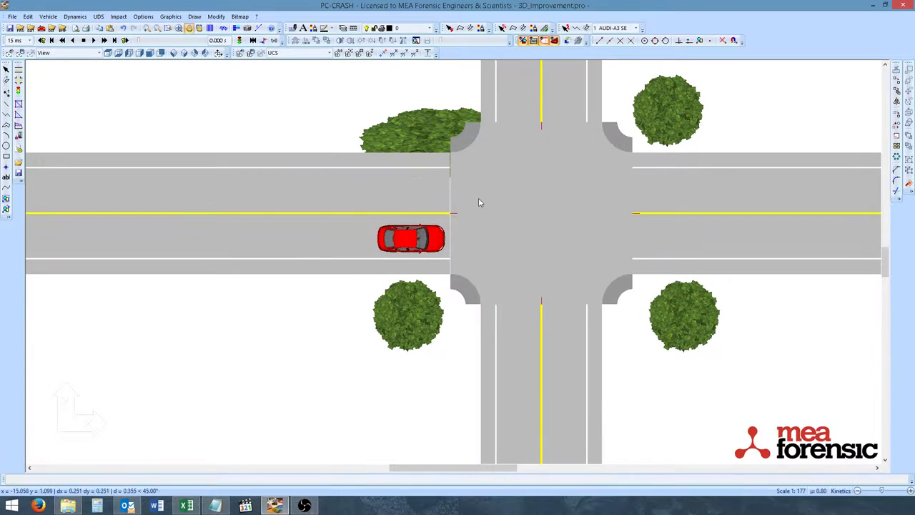
# - Set the Audi A3's vehicle transparency to 90%
pyautogui.rightClick(479, 202)
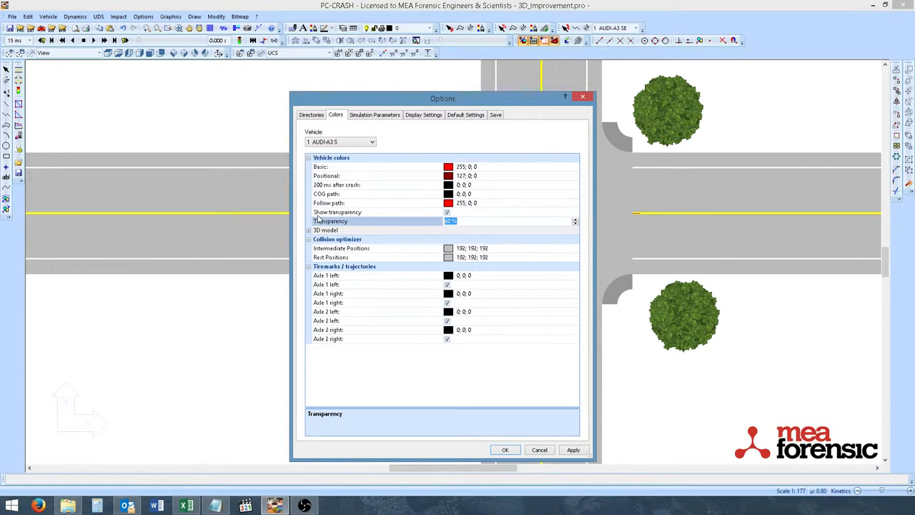
pyautogui.write('100')
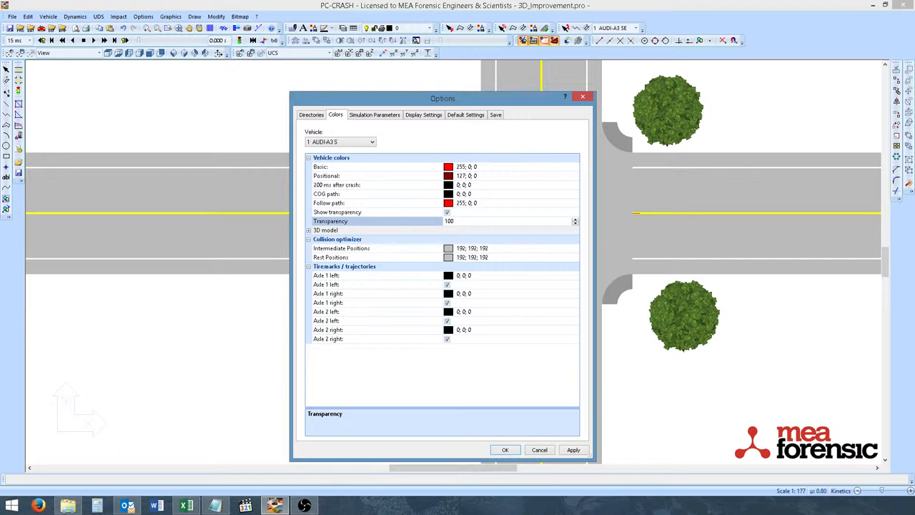
pyautogui.write('90')
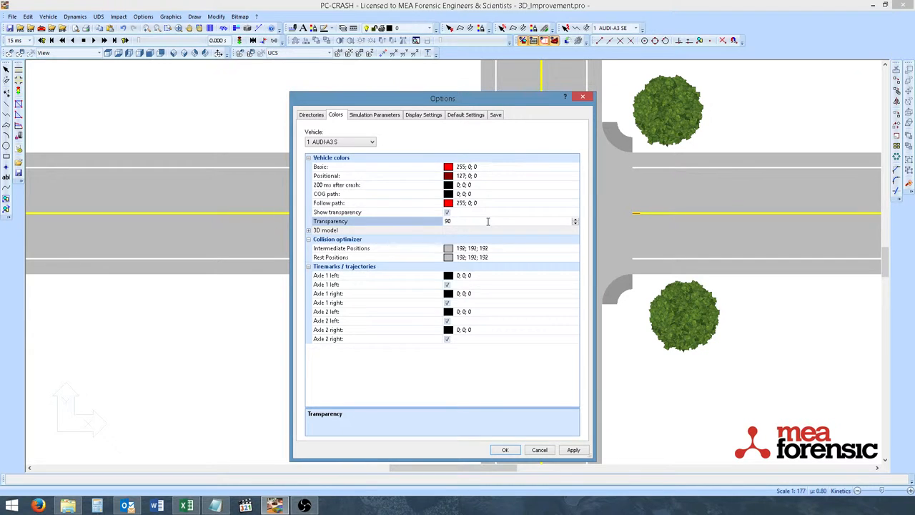
pyautogui.click(505, 449)
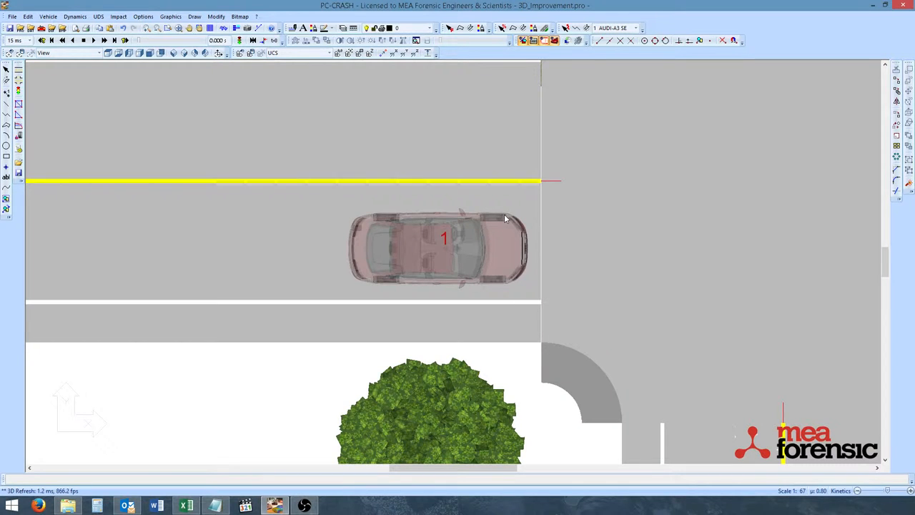
pyautogui.moveTo(505, 221)
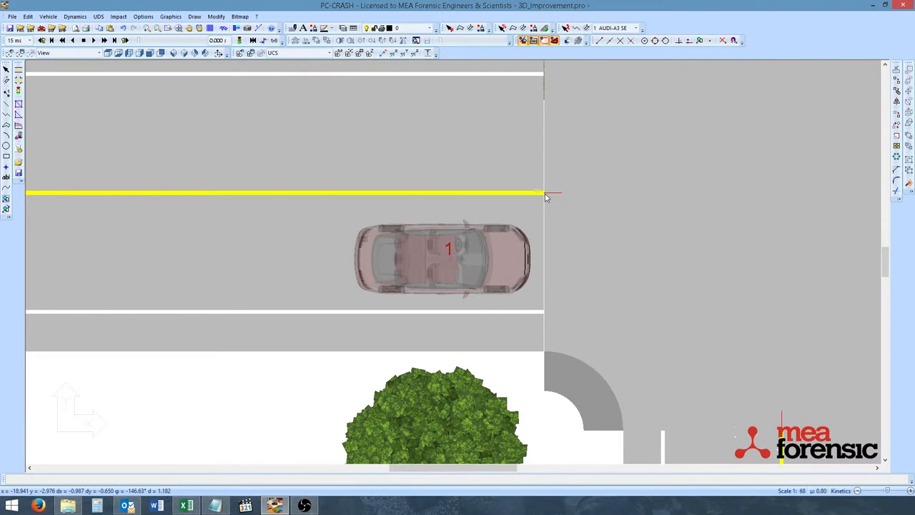
# - Recolor material #10 of the audi_a39 3D model pure blue (0; 0; 255) and apply
pyautogui.rightClick(547, 198)
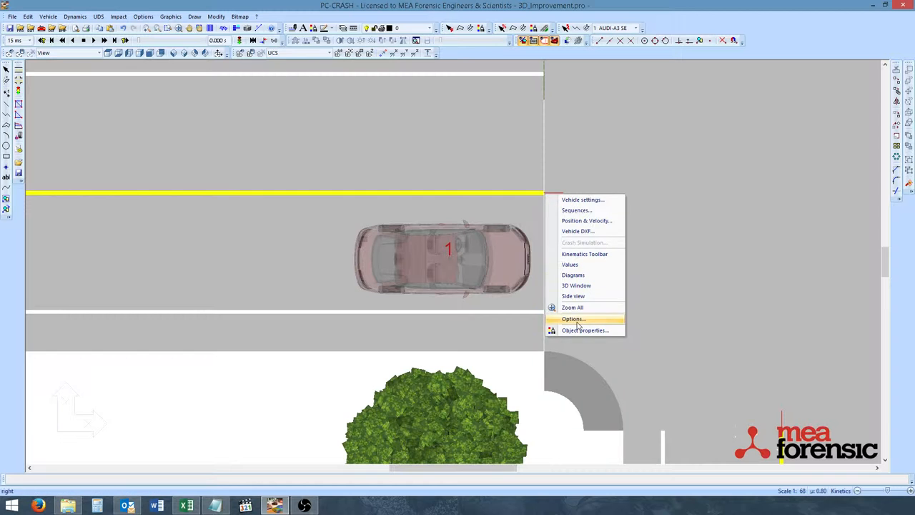
pyautogui.click(573, 318)
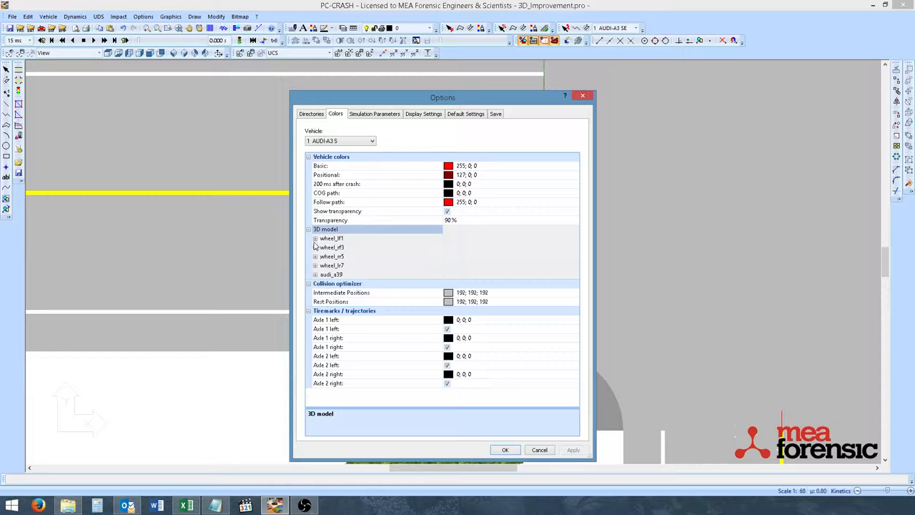
pyautogui.click(315, 238)
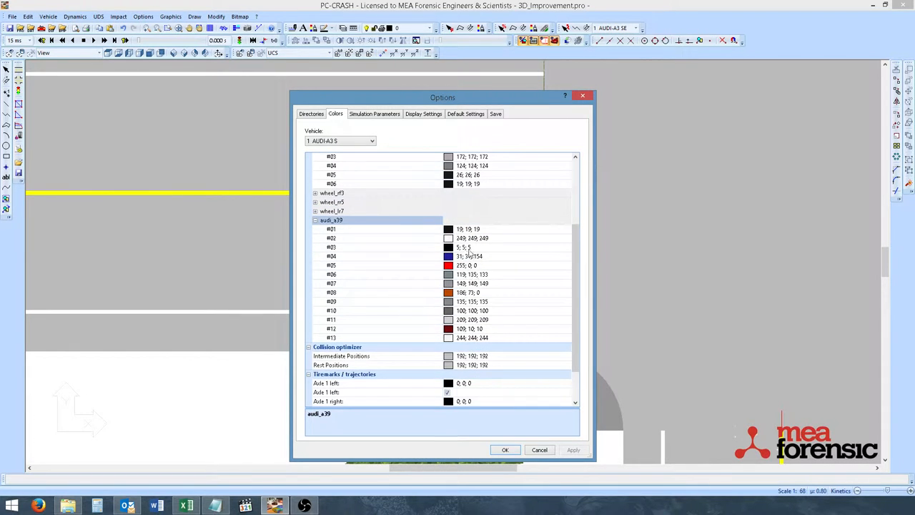
pyautogui.moveTo(443, 97); pyautogui.dragTo(682, 66)
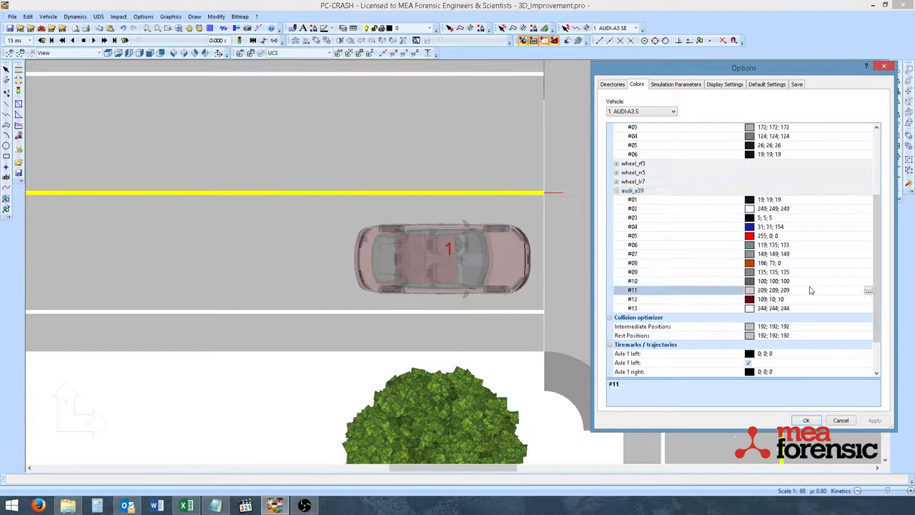
pyautogui.click(658, 280)
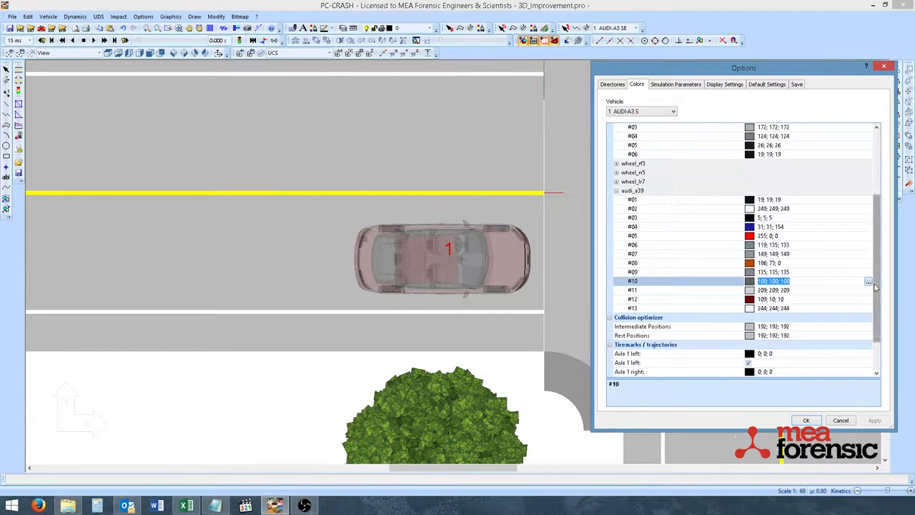
pyautogui.click(868, 281)
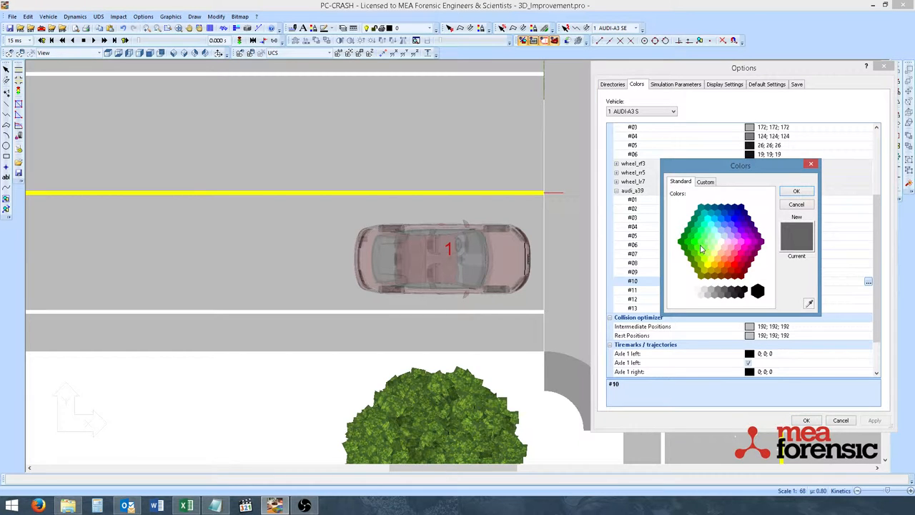
pyautogui.click(734, 218)
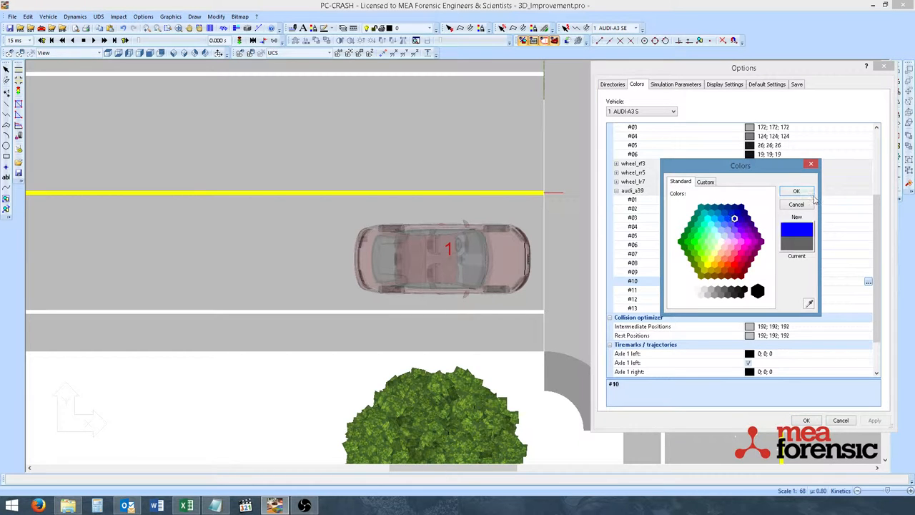
pyautogui.click(796, 191)
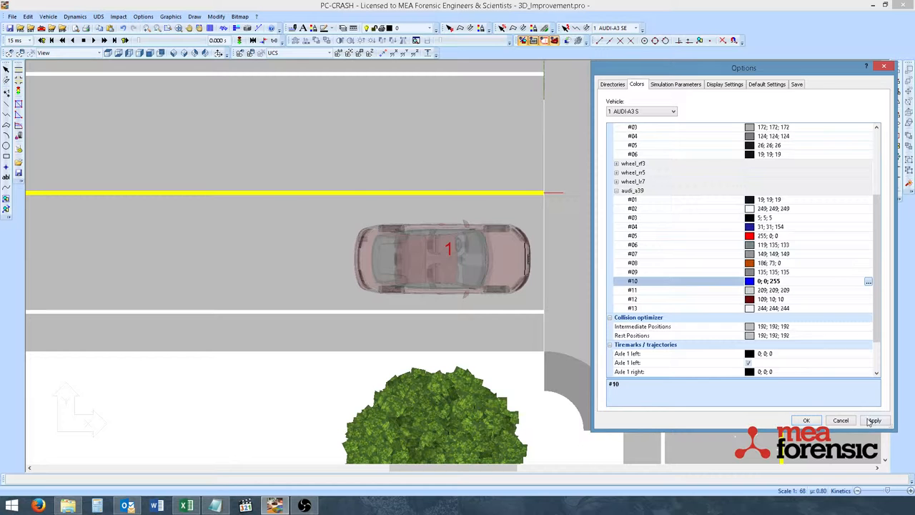
pyautogui.click(807, 420)
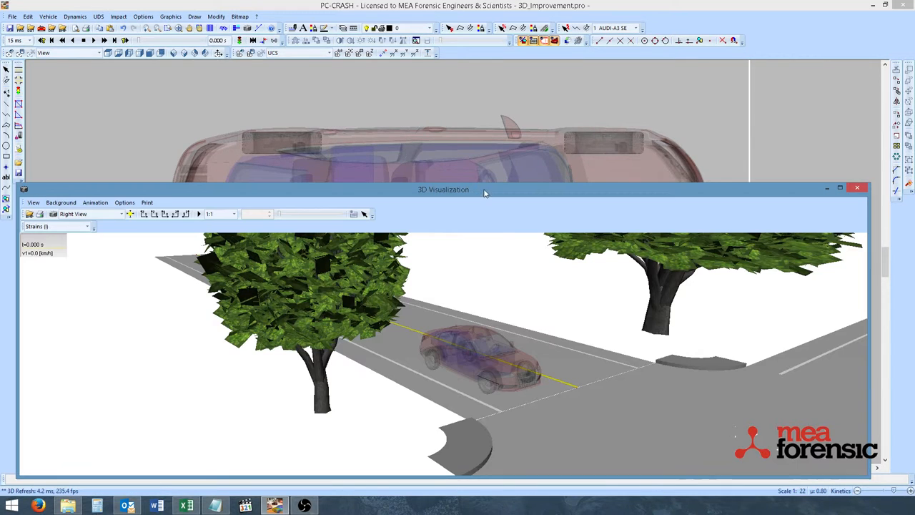
# - Maximize the 3D visualization window showing the intersection
pyautogui.click(839, 188)
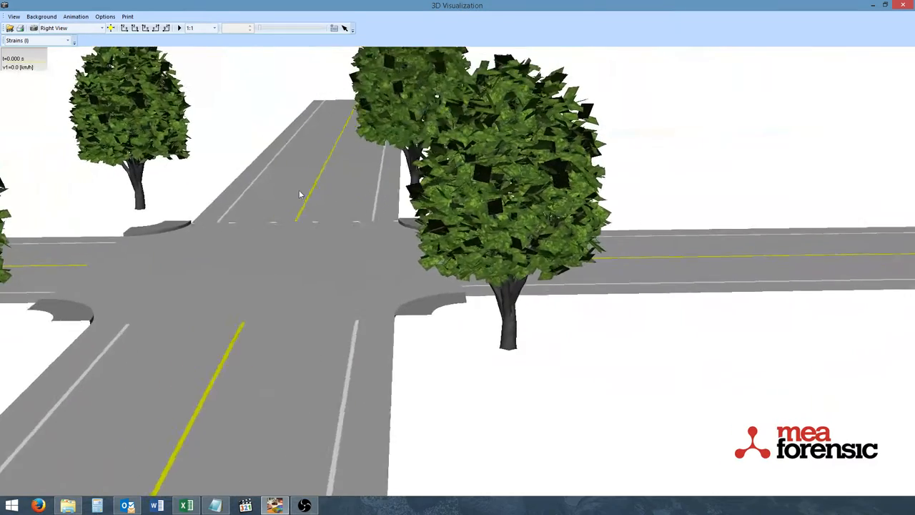
# - Open the 3D Display Options and the logo image position choices
pyautogui.click(13, 16)
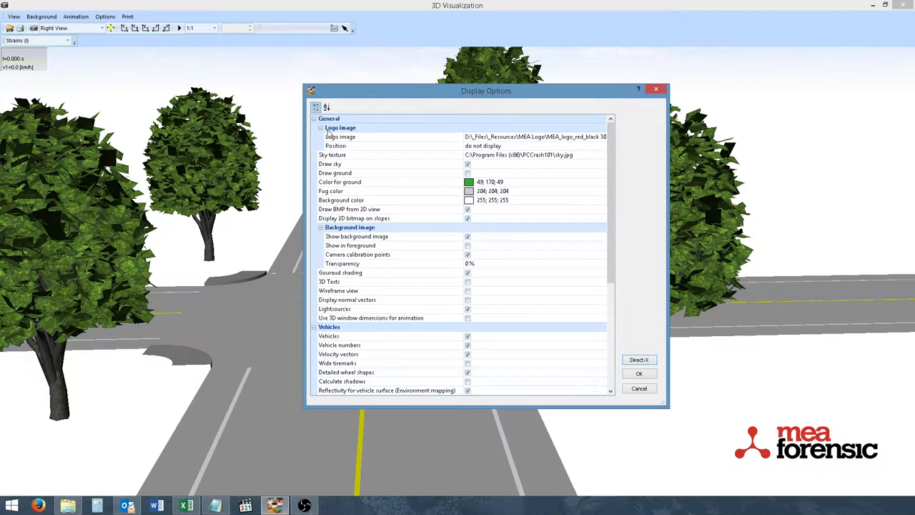
pyautogui.moveTo(365, 137)
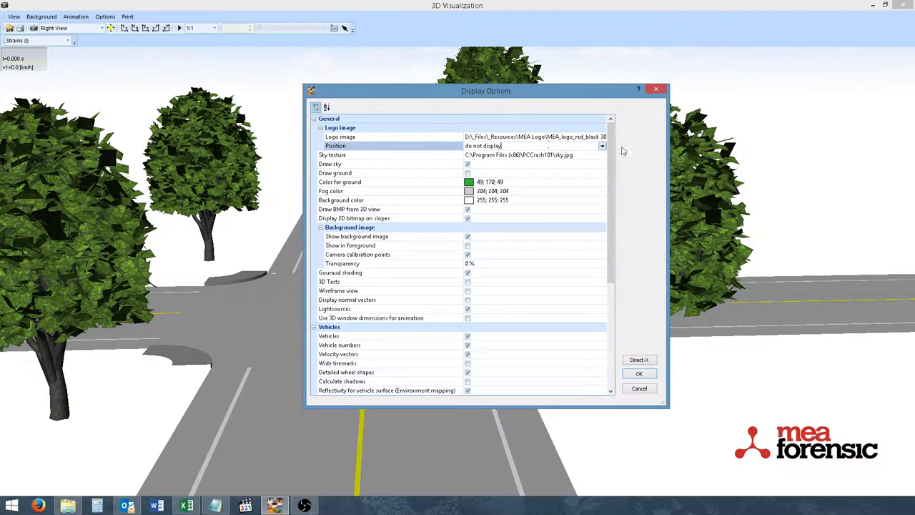
pyautogui.click(602, 146)
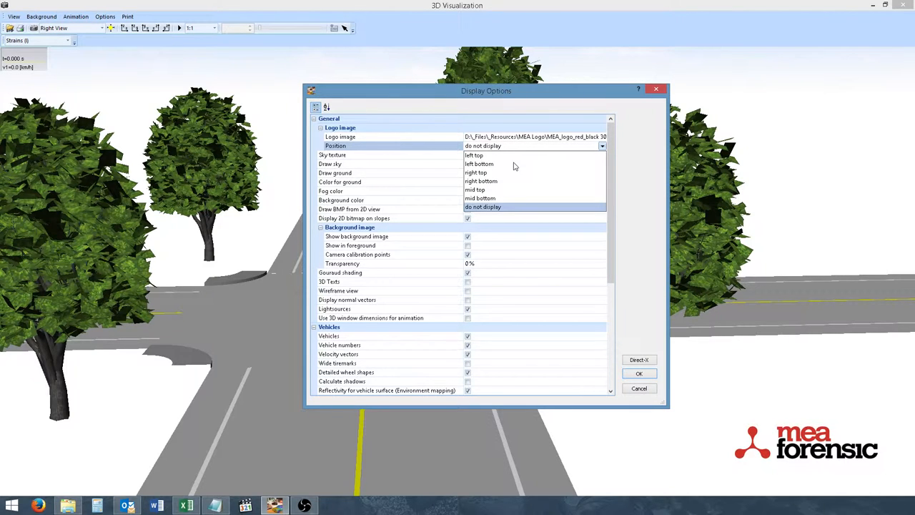
pyautogui.moveTo(497, 183)
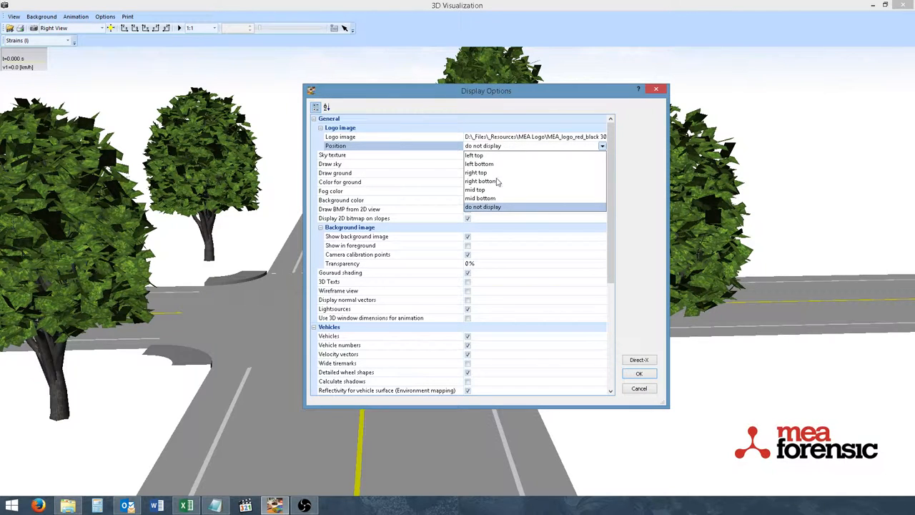
pyautogui.moveTo(486, 174)
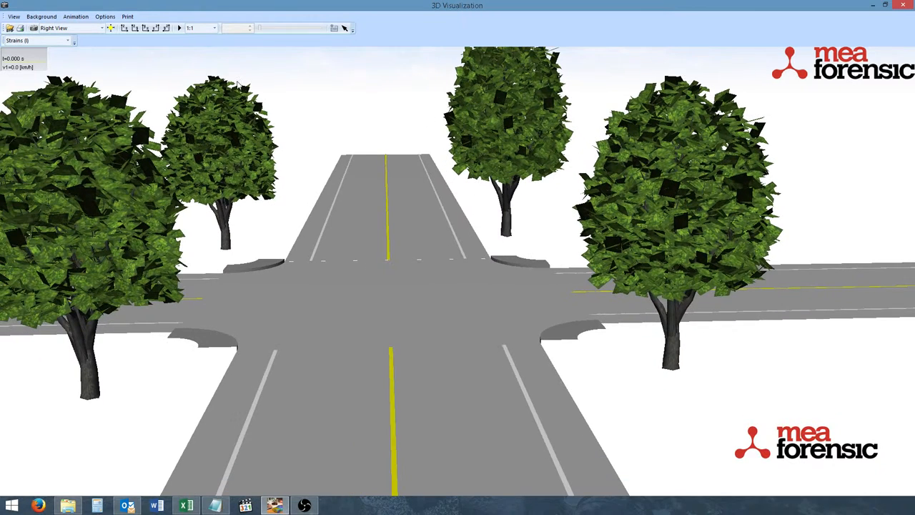
# - Set the logo image position to 'do not display' in Display Options
pyautogui.click(179, 28)
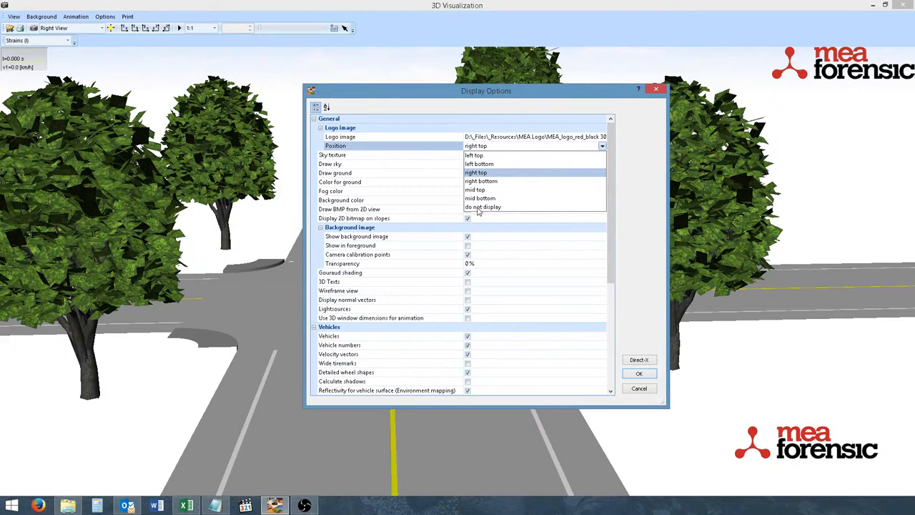
pyautogui.click(482, 206)
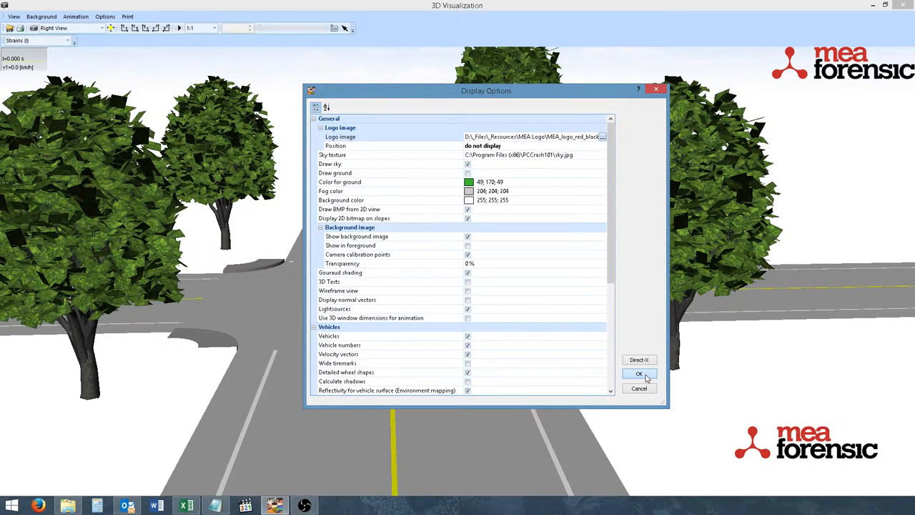
pyautogui.click(639, 373)
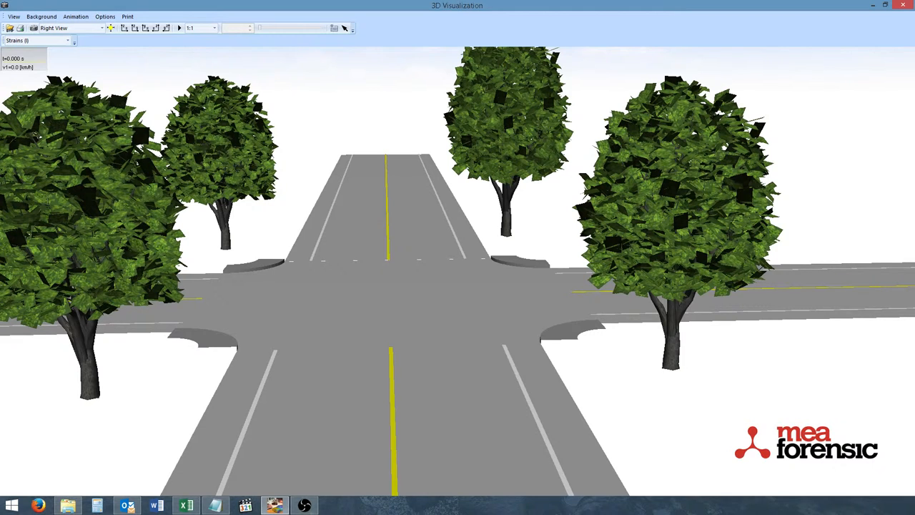